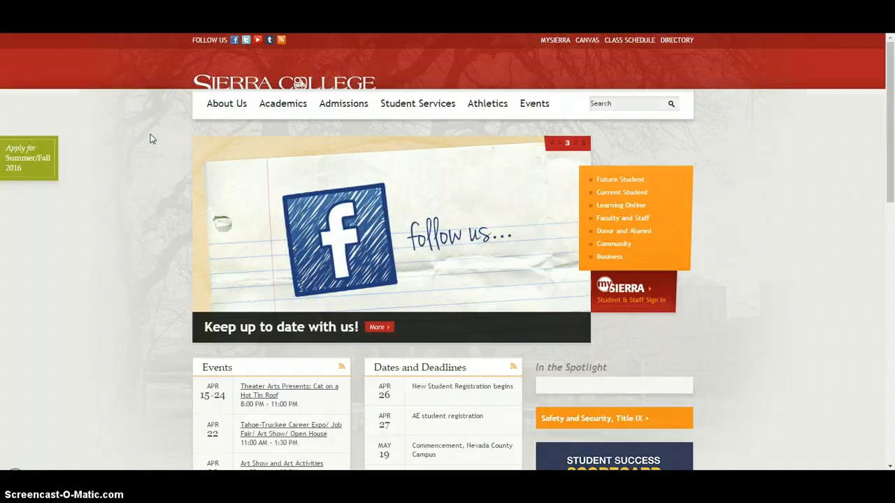
pyautogui.moveTo(540, 47)
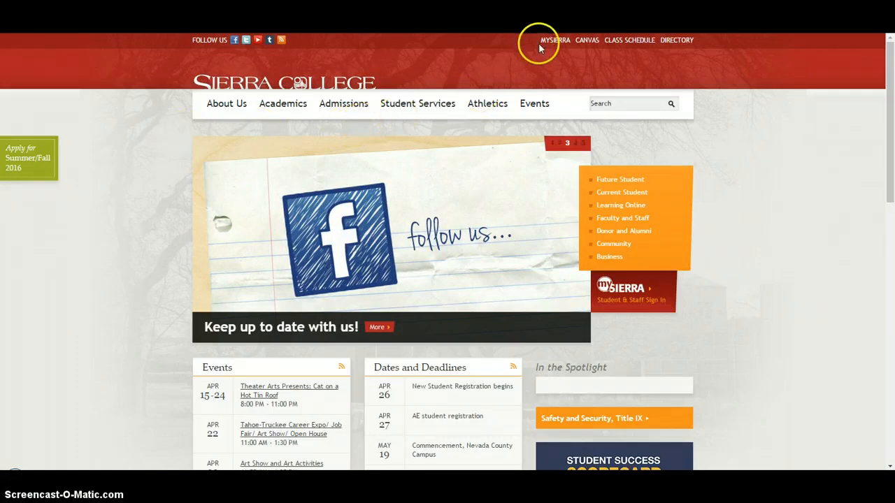
pyautogui.moveTo(555, 40)
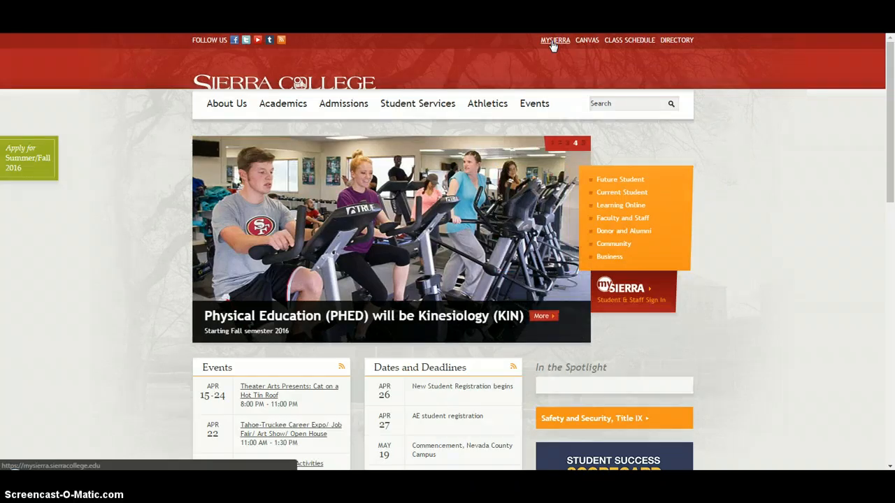
# - Go to the mySierra portal home and scroll down to the Transcripts section
pyautogui.click(555, 40)
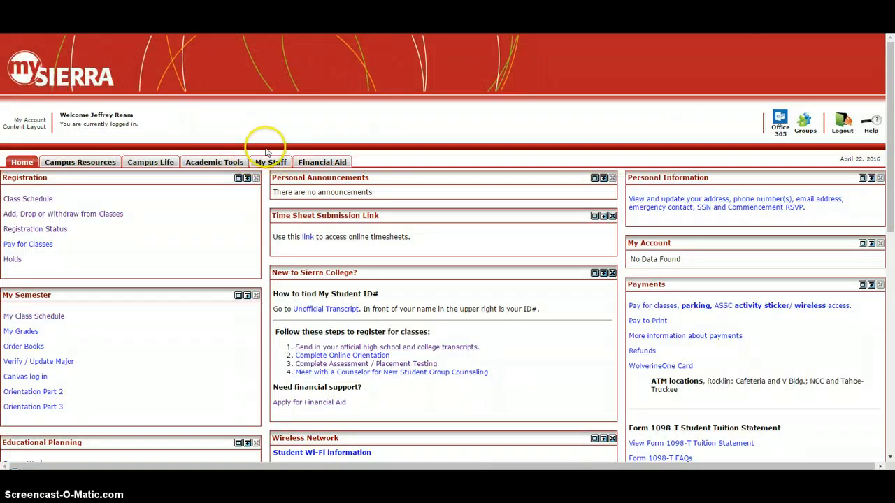
pyautogui.moveTo(138, 214)
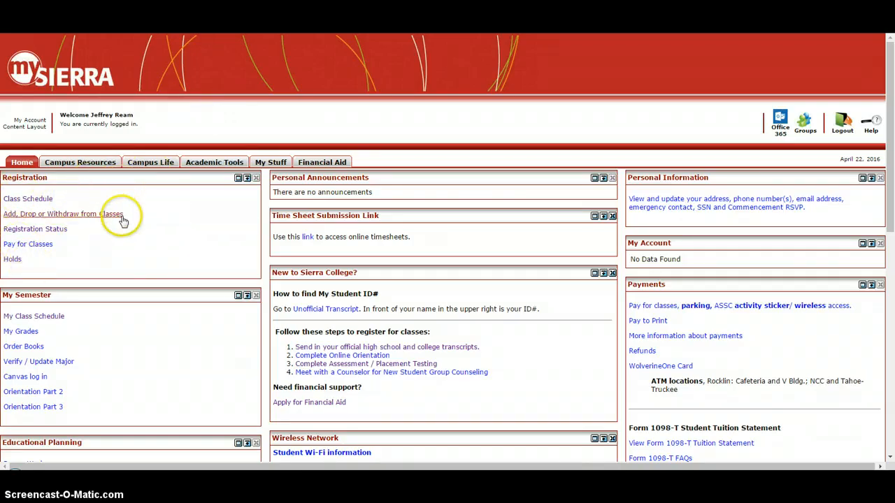
pyautogui.scroll(-3)
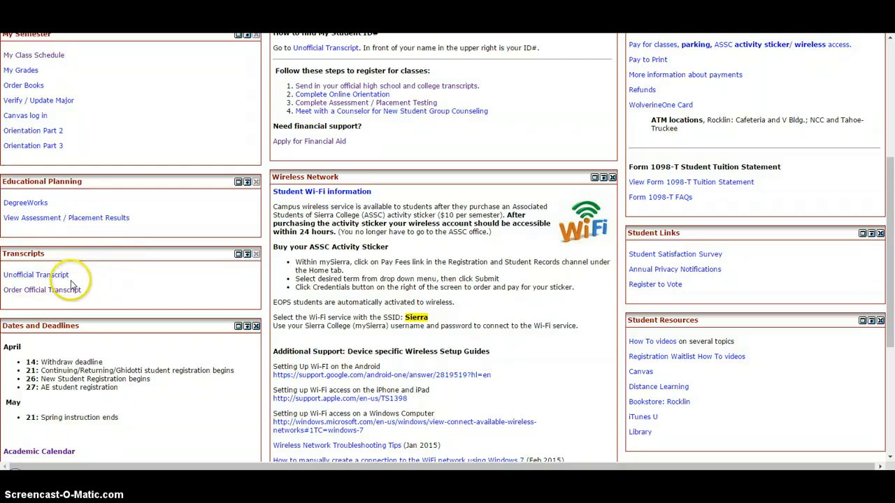
pyautogui.moveTo(96, 278)
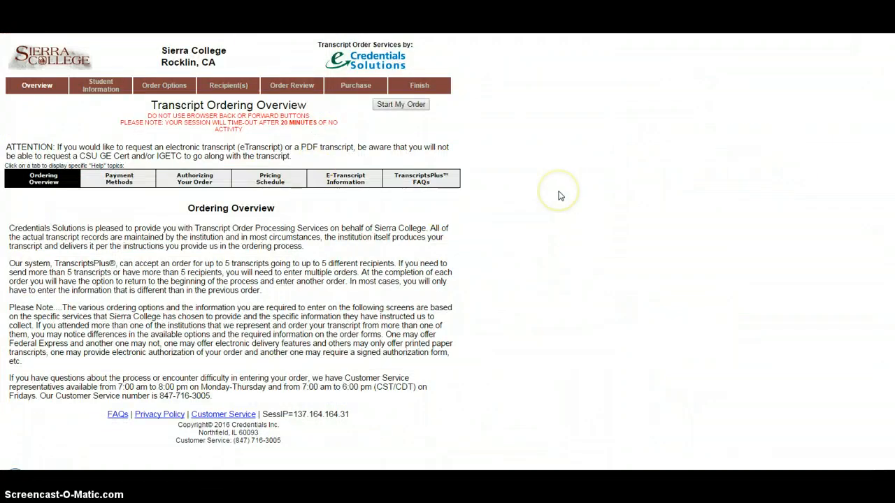
pyautogui.moveTo(559, 195)
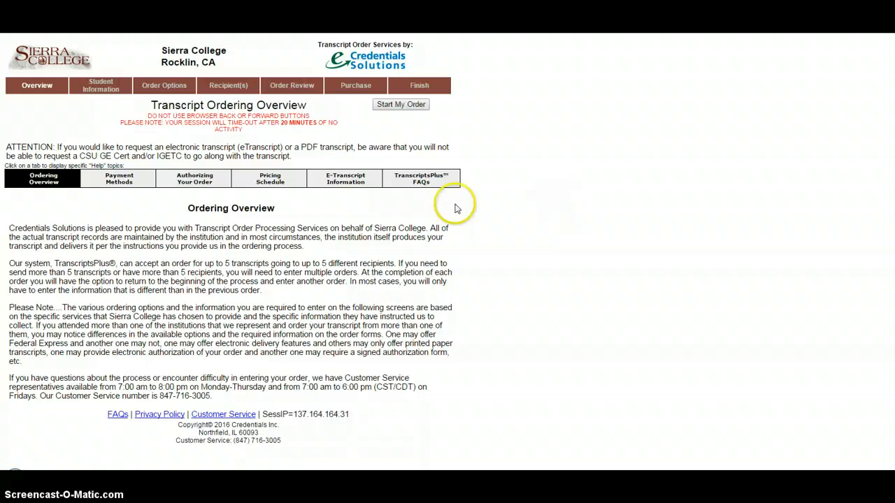
pyautogui.moveTo(180, 213)
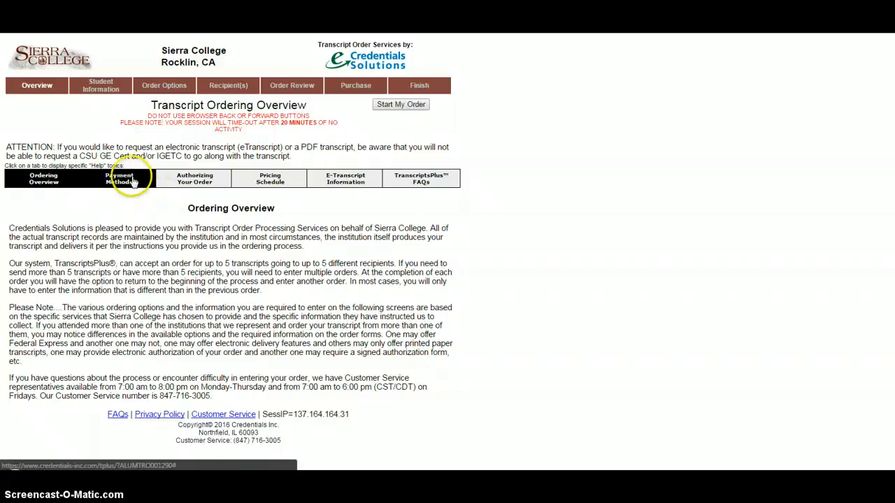
pyautogui.click(118, 179)
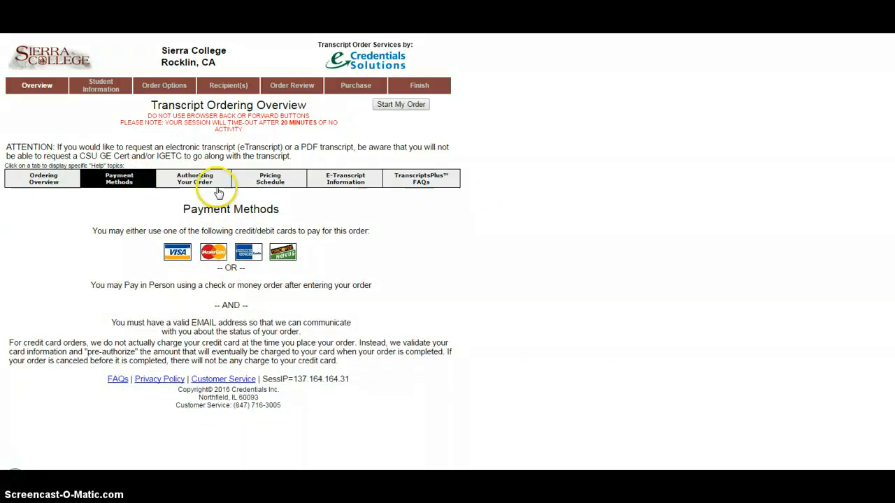
pyautogui.click(194, 178)
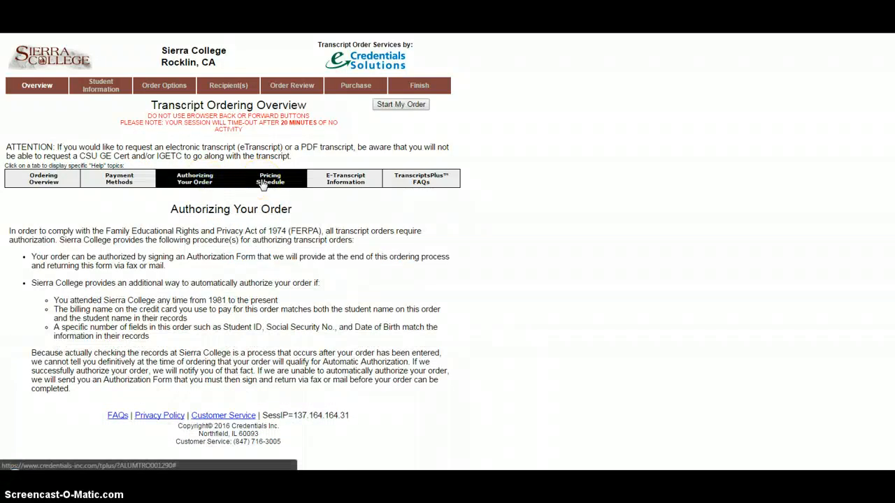
pyautogui.click(269, 178)
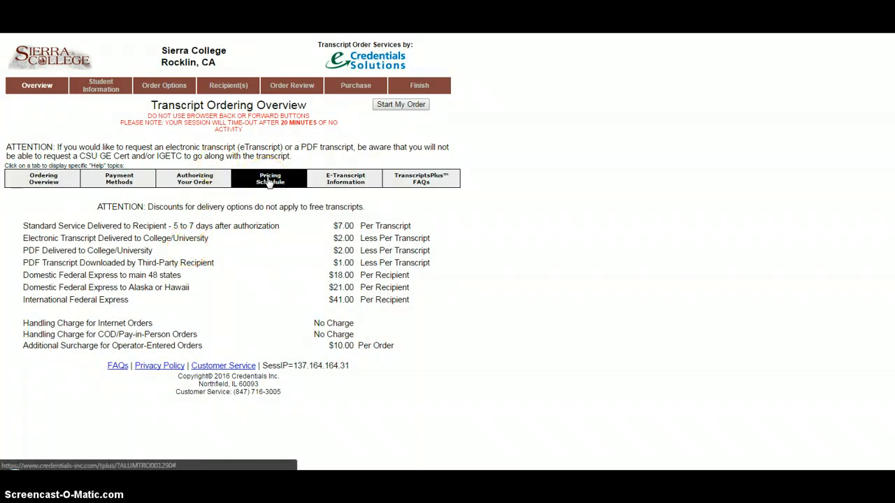
pyautogui.click(345, 178)
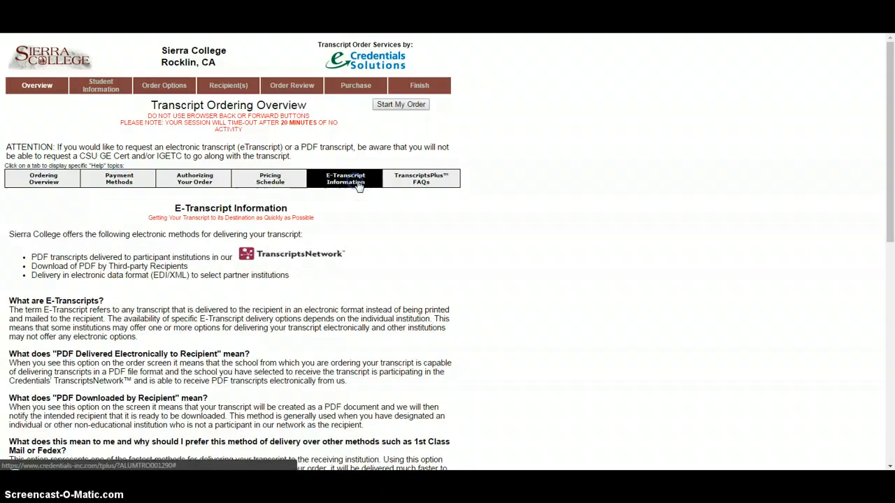
pyautogui.click(421, 178)
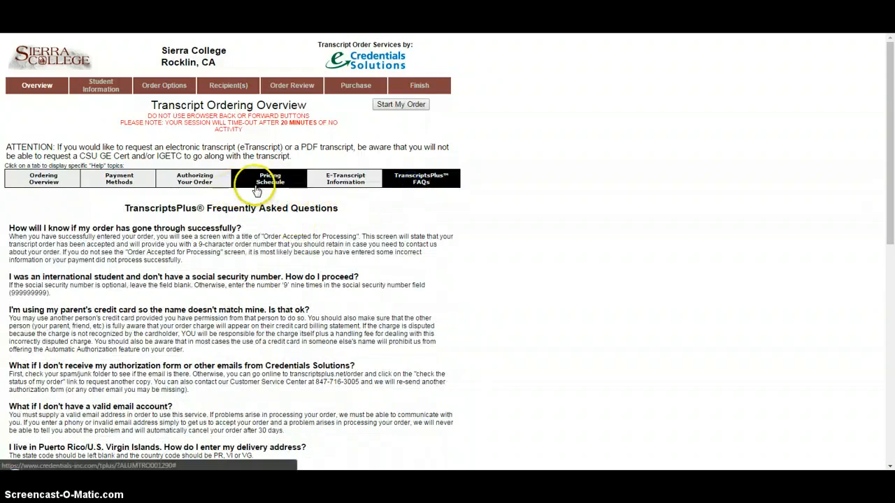
pyautogui.click(43, 179)
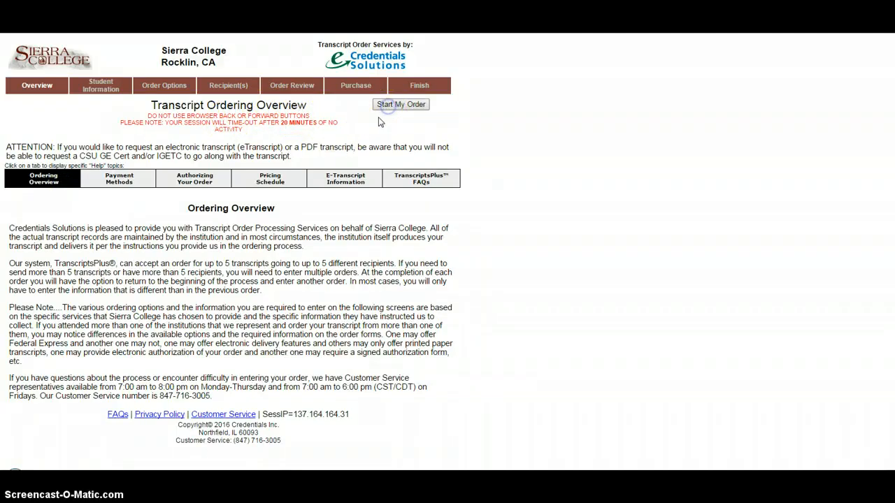
# - Start My Order and scroll the blank Student Information form to its contact section
pyautogui.click(400, 104)
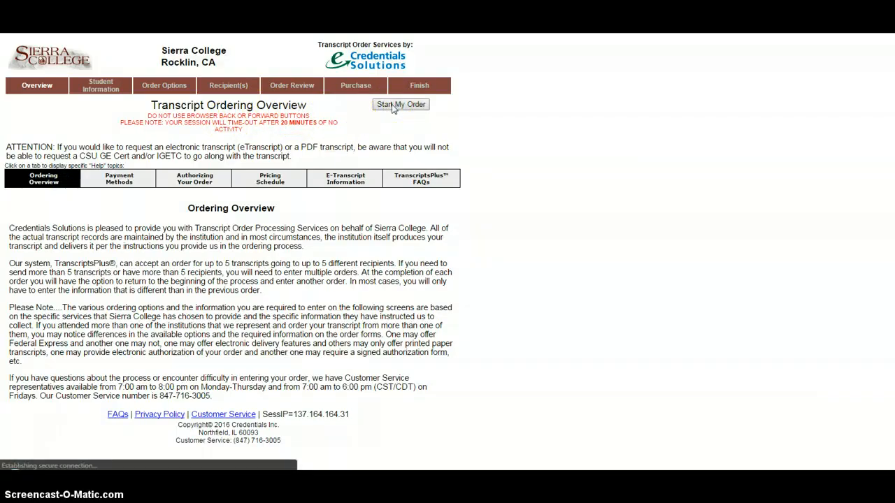
pyautogui.click(401, 104)
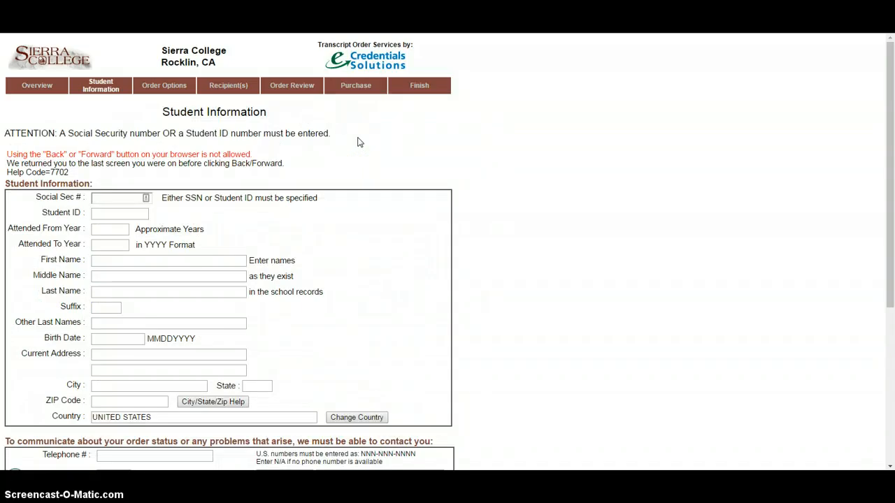
pyautogui.moveTo(279, 160)
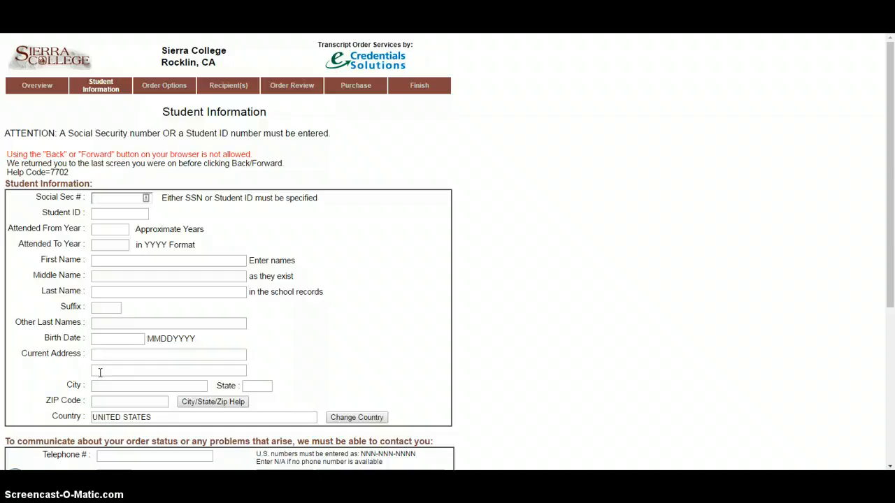
pyautogui.scroll(-3)
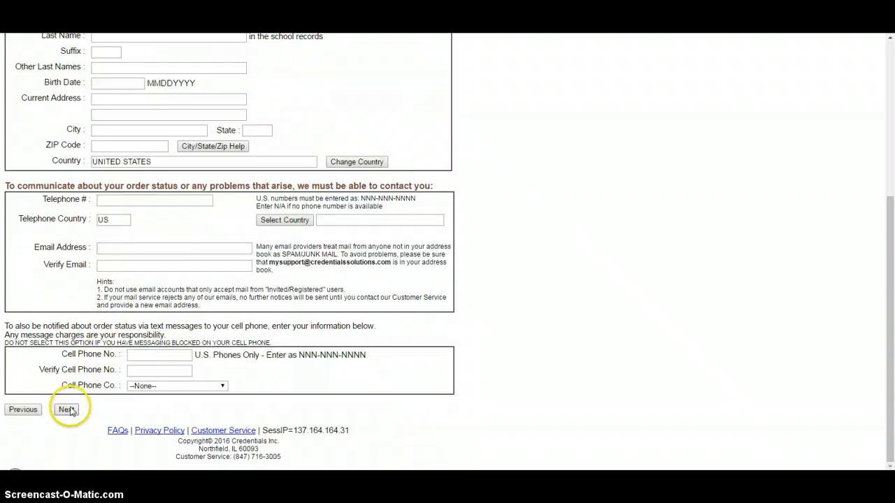
pyautogui.click(65, 410)
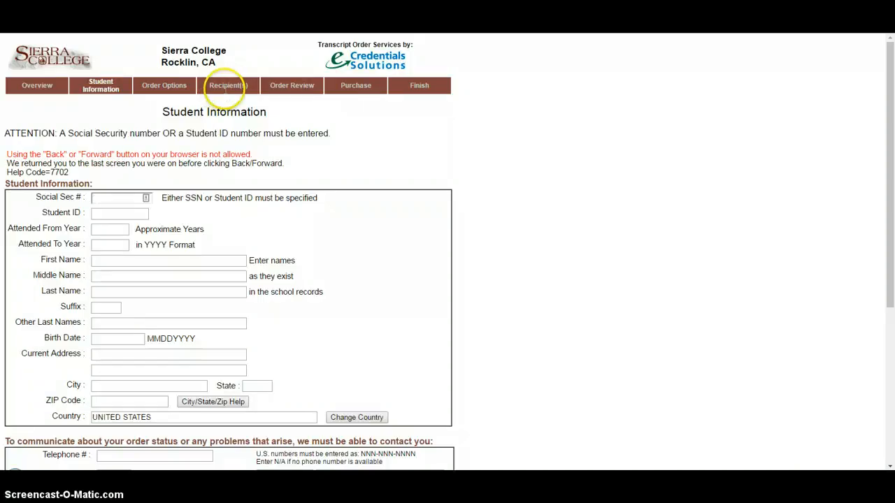
pyautogui.moveTo(263, 78)
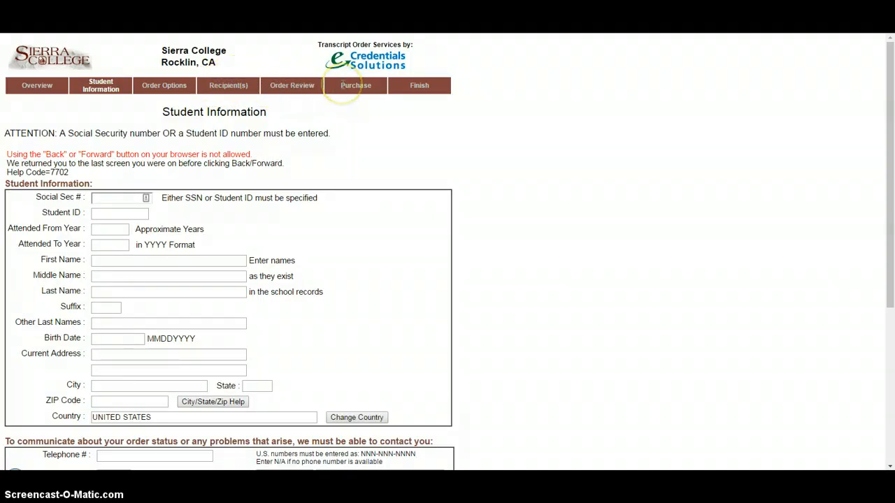
pyautogui.moveTo(355, 85)
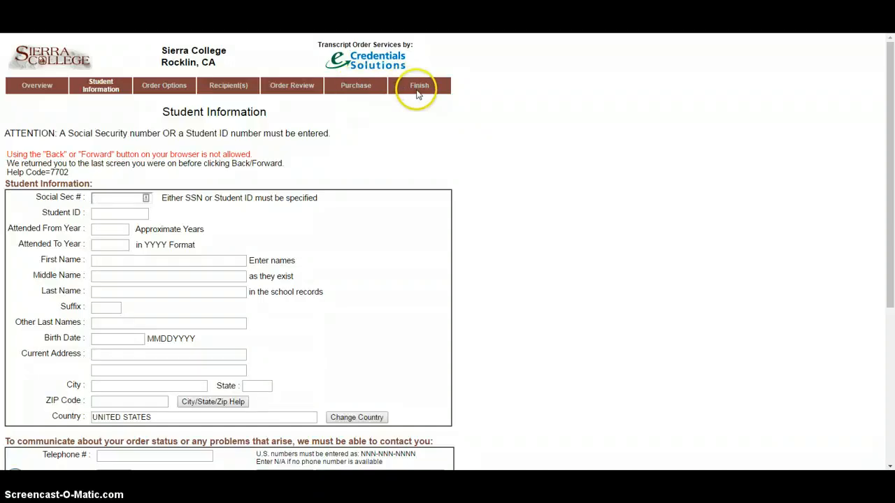
pyautogui.moveTo(418, 93)
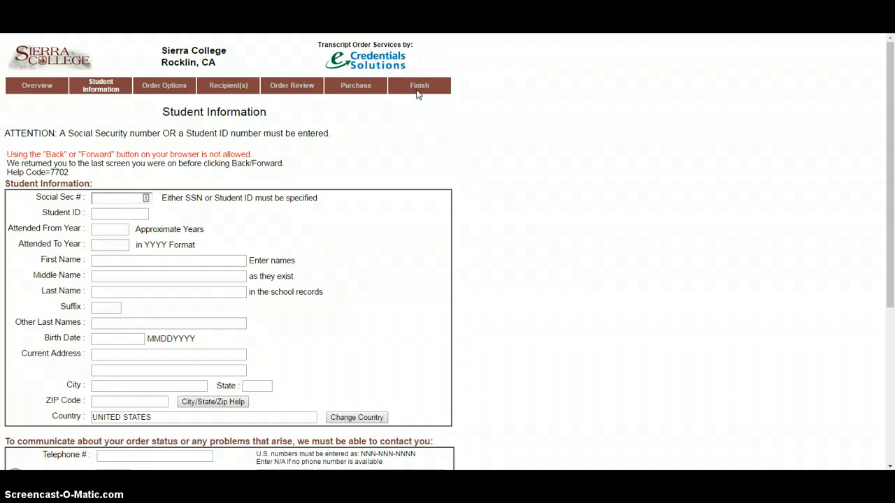